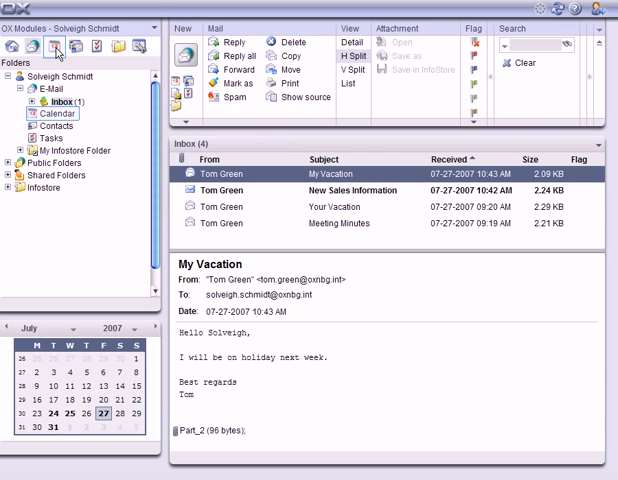
# Step: Switch from the inbox to the Calendar module showing August 2007
pyautogui.click(56, 112)
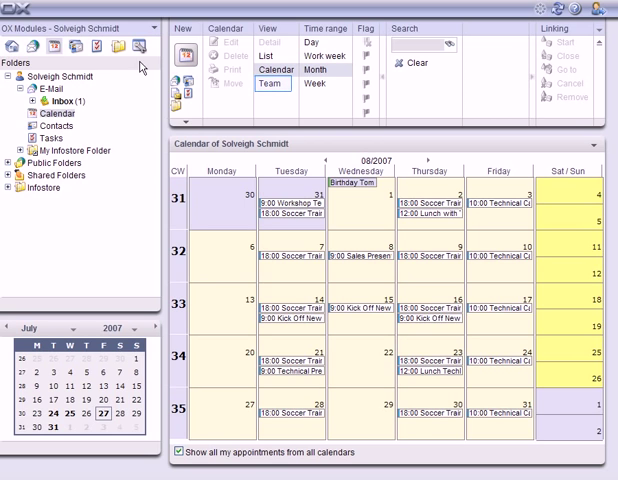
# Step: Show the team view for the work week of 27–31 August 2007 (week 35)
pyautogui.click(282, 88)
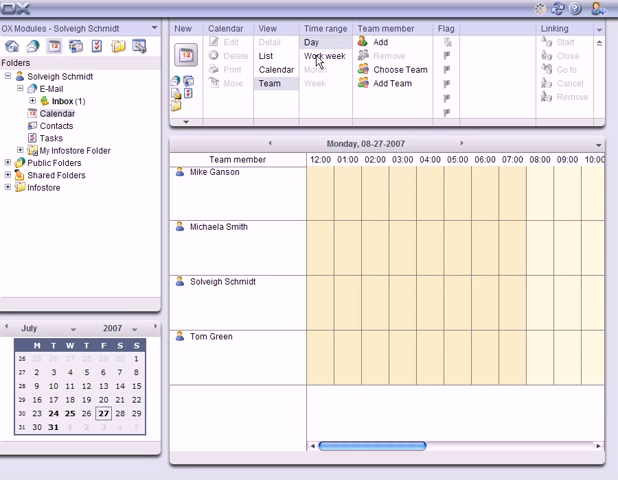
pyautogui.click(324, 58)
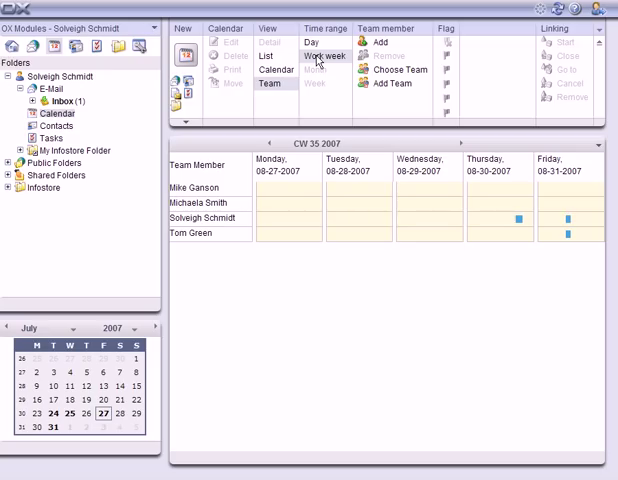
pyautogui.click(264, 56)
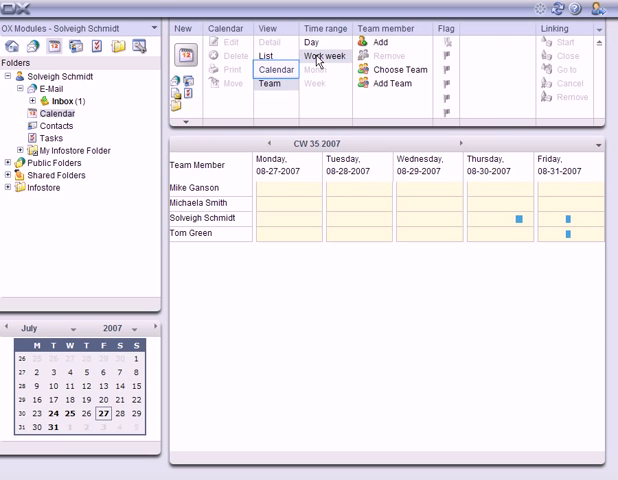
# Step: Return to the personal calendar and mark out a time span for a new appointment
pyautogui.click(280, 70)
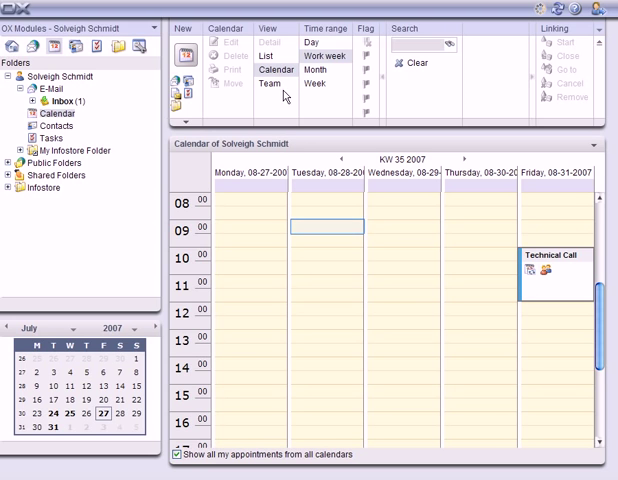
pyautogui.moveTo(322, 224); pyautogui.dragTo(322, 364)
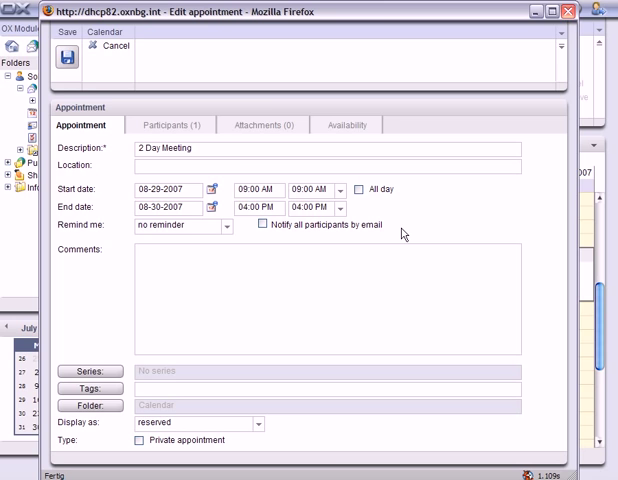
# Step: Save the '2 Day Meeting' appointment running 29 August 09:00 to 30 August 16:00
pyautogui.click(68, 56)
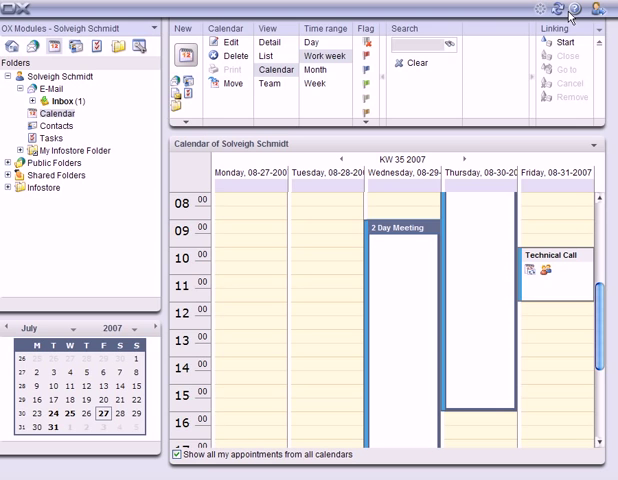
pyautogui.moveTo(384, 236)
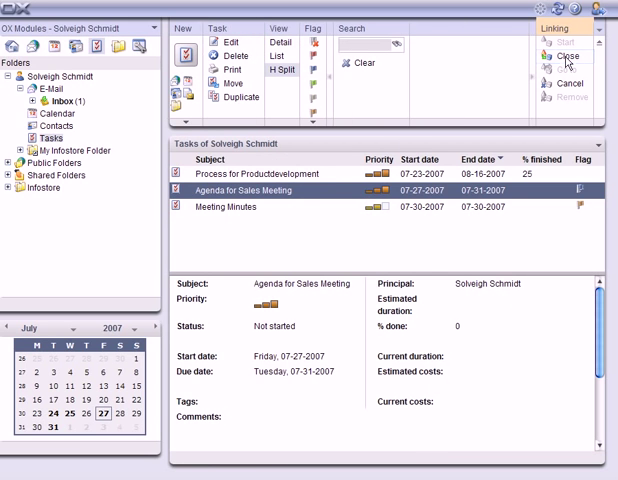
# Step: Link the appointment to the 'Agenda for Sales Meeting' task
pyautogui.click(568, 48)
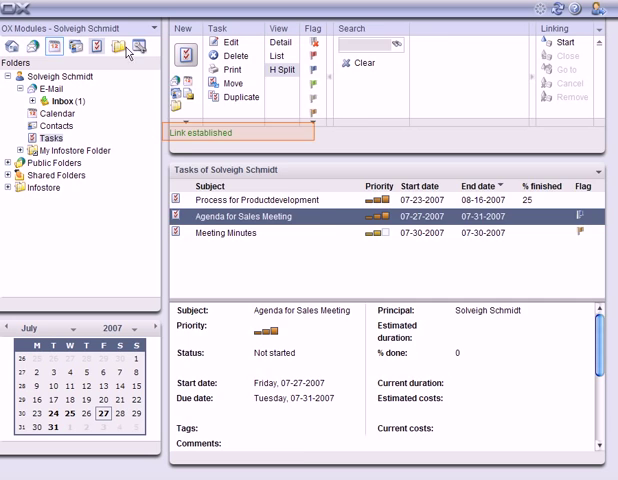